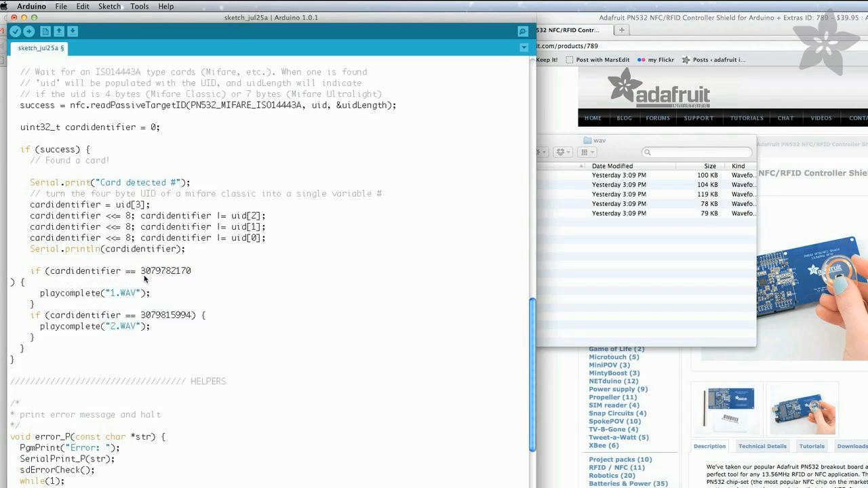
# Step: Bring the wav folder Finder window in front of the sketch to review the sound files
pyautogui.click(475, 194)
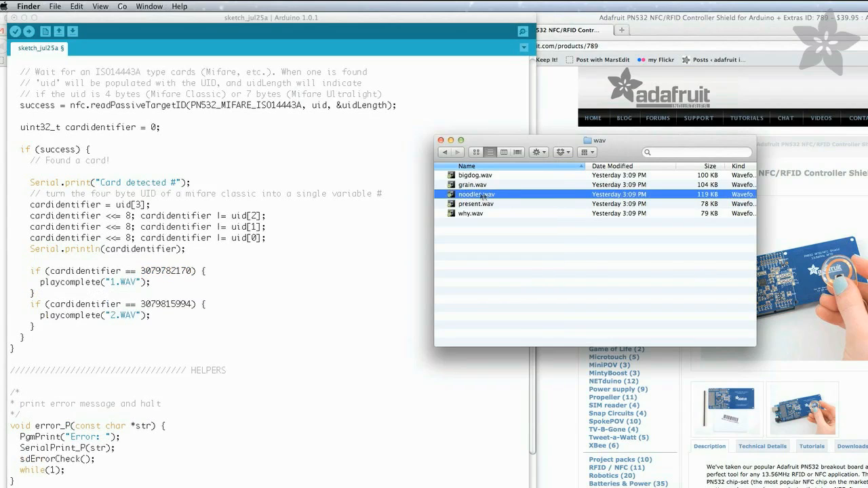